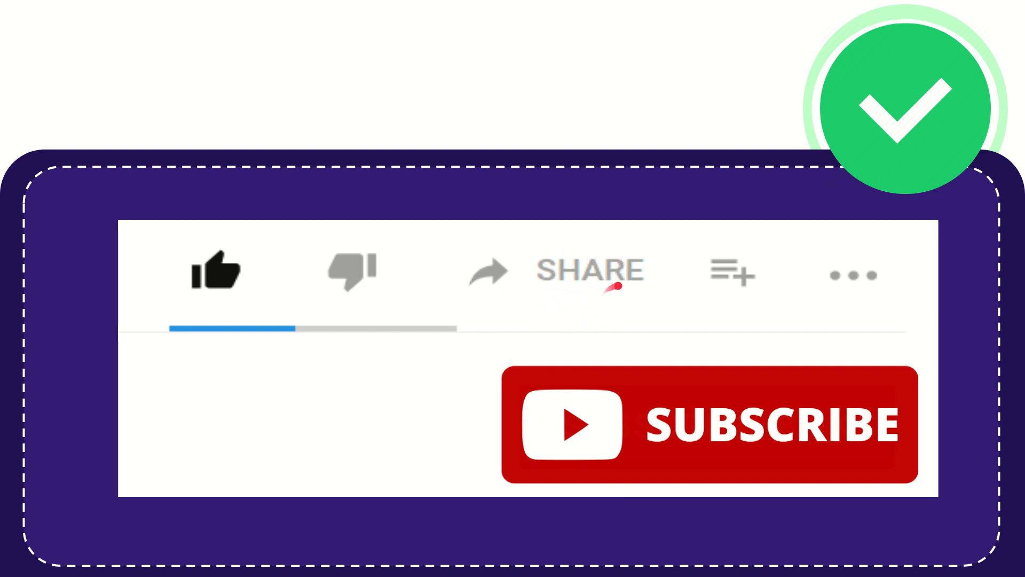
mouse_move(605, 304)
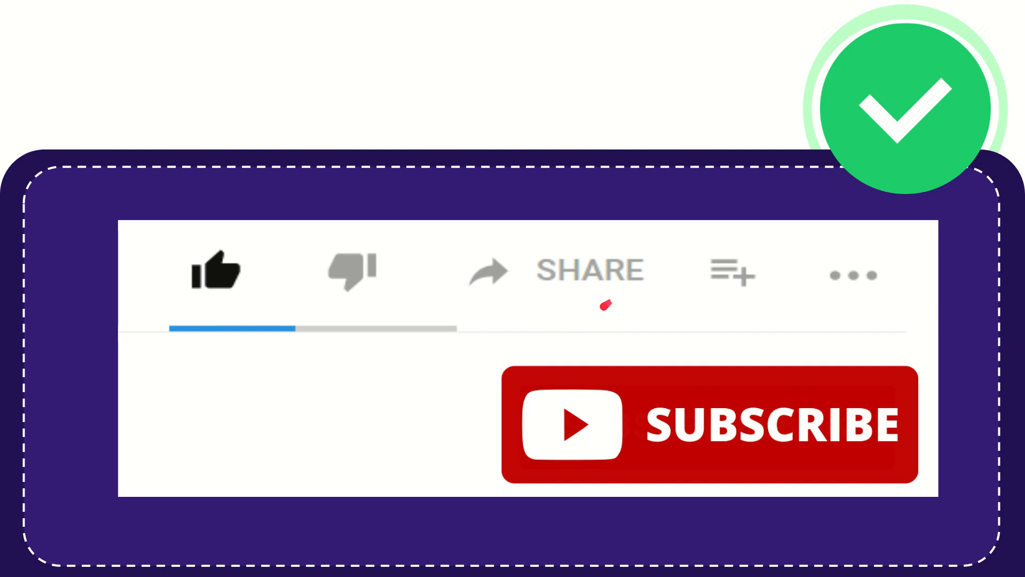